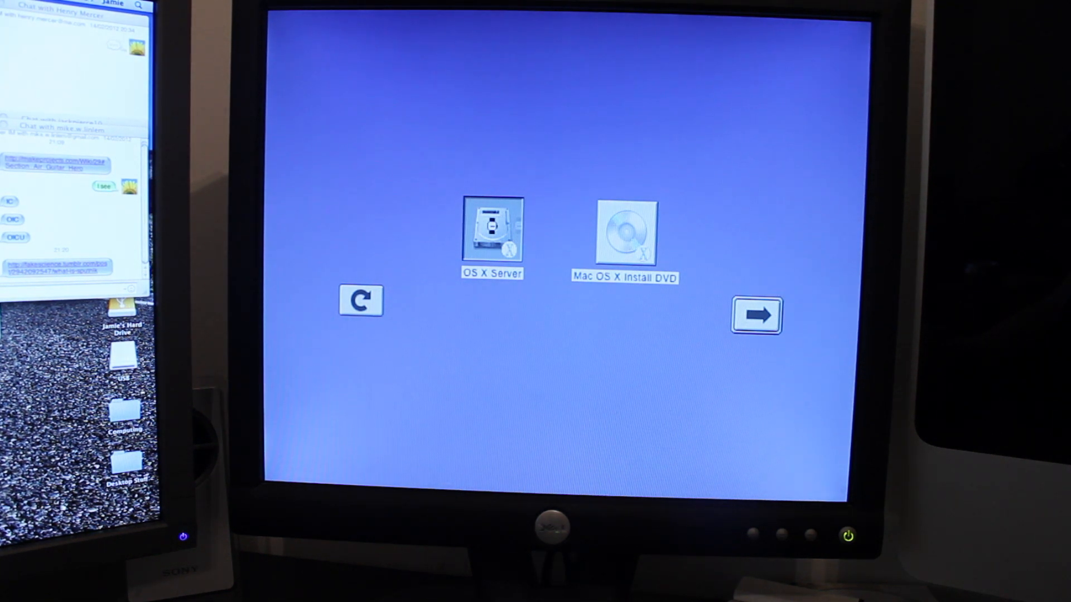
Enter mac-boot at the Open Firmware prompt to return to the startup disk chooser.
click(491, 232)
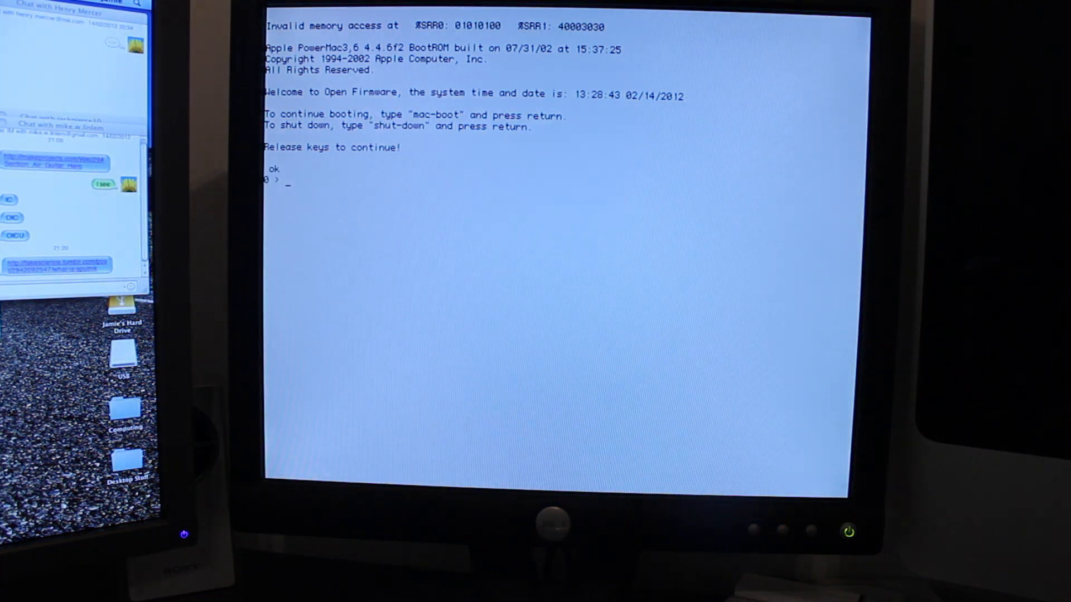
text(m)
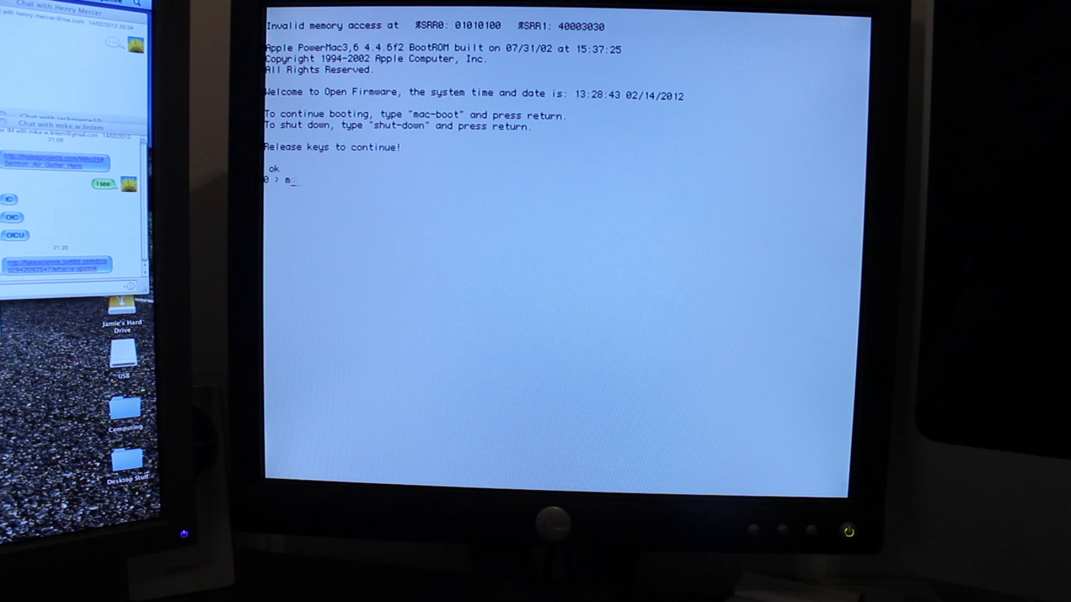
text(ac-boot)
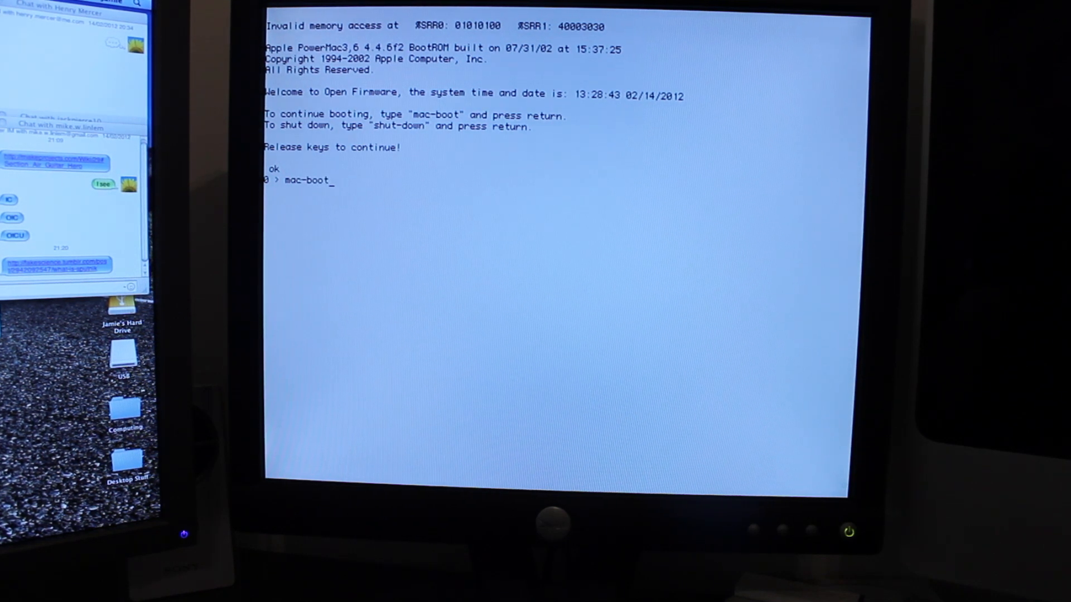
key(Return)
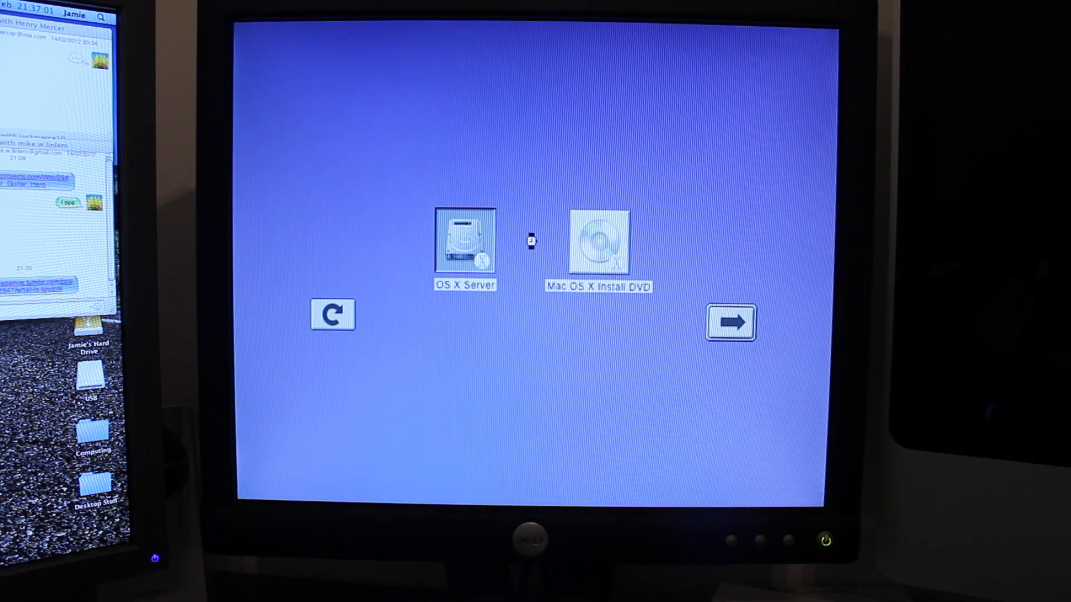
Select the Mac OS X Install DVD and boot from it with the arrow button.
click(599, 243)
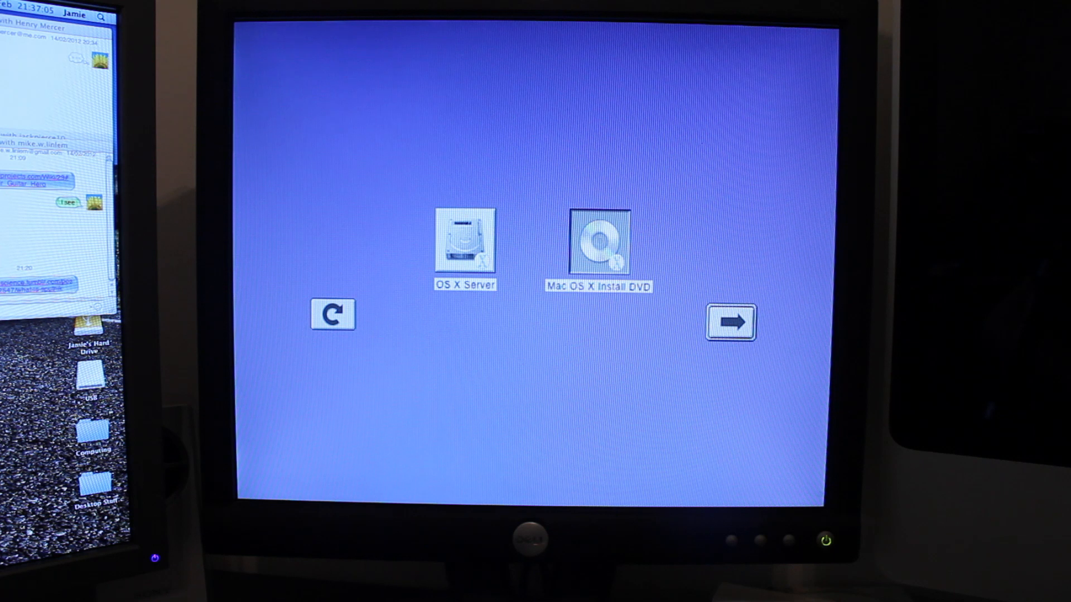
click(730, 322)
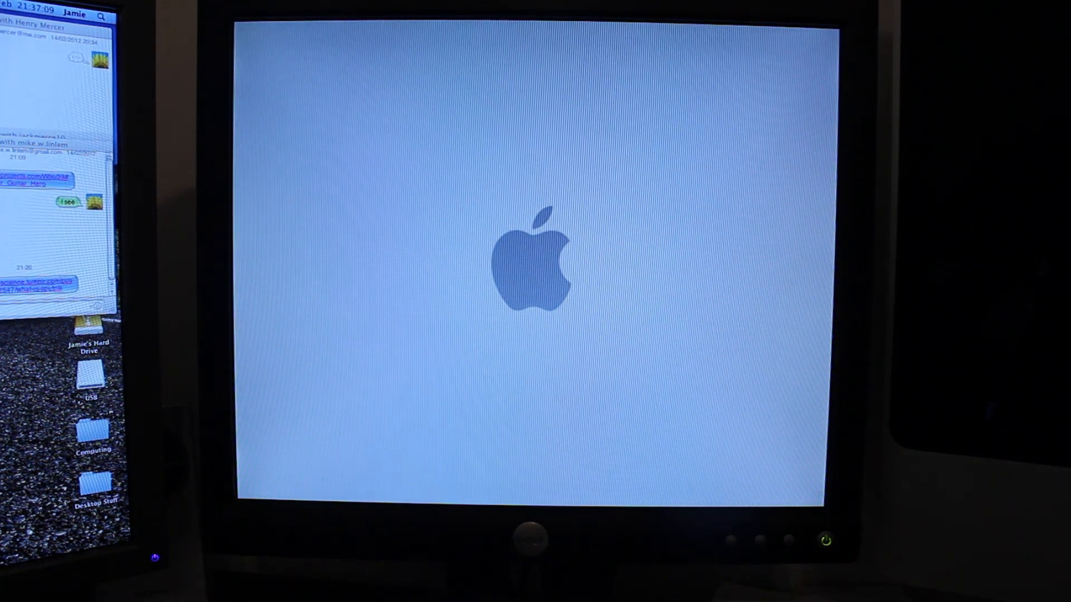